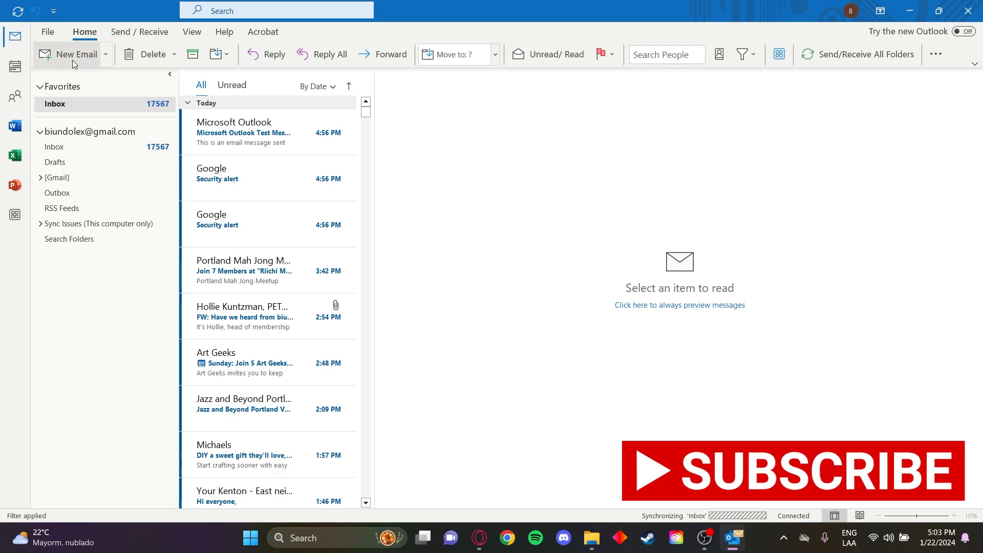
- Start a new blank email message from the Home ribbon
left_click(71, 54)
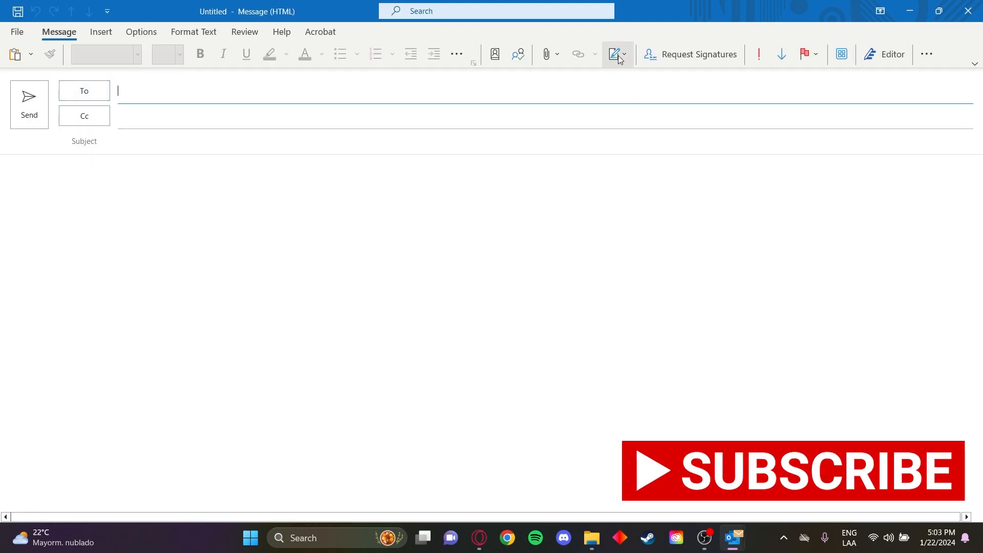
- Bring up Signatures and Stationery from the message's Signature dropdown
left_click(616, 54)
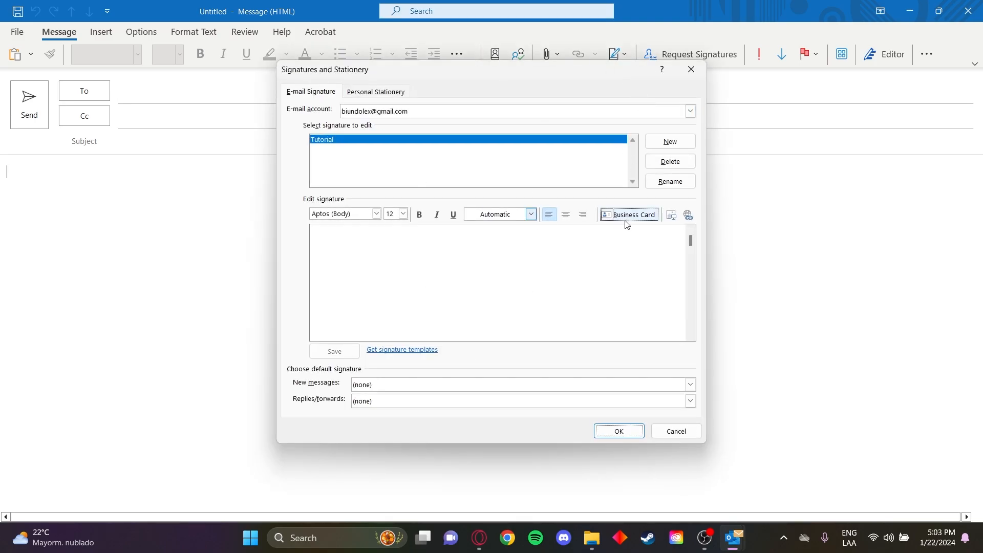
mouse_move(621, 331)
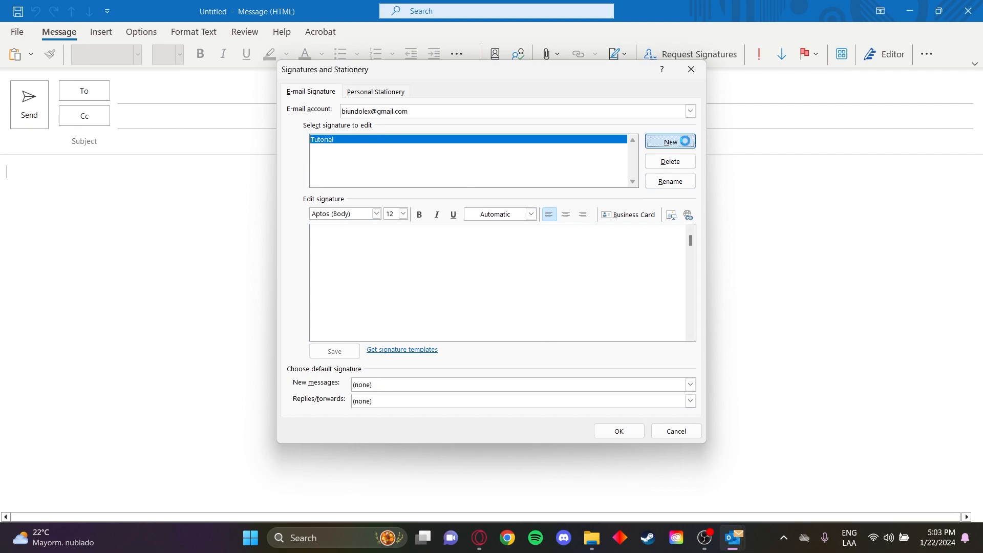
- Create a signature named 'new' with body lines 'TEXT' and 'Text' and save it
left_click(670, 140)
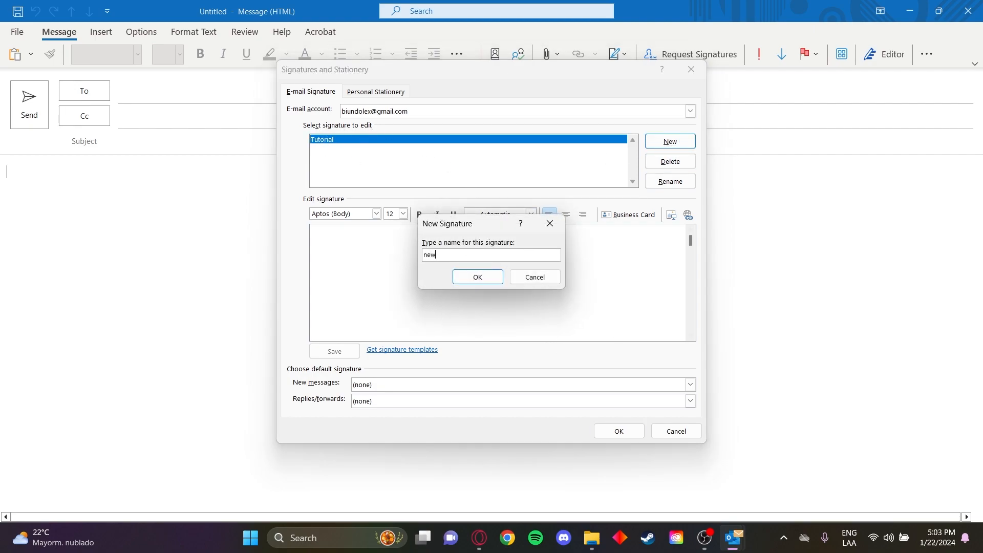
left_click(476, 276)
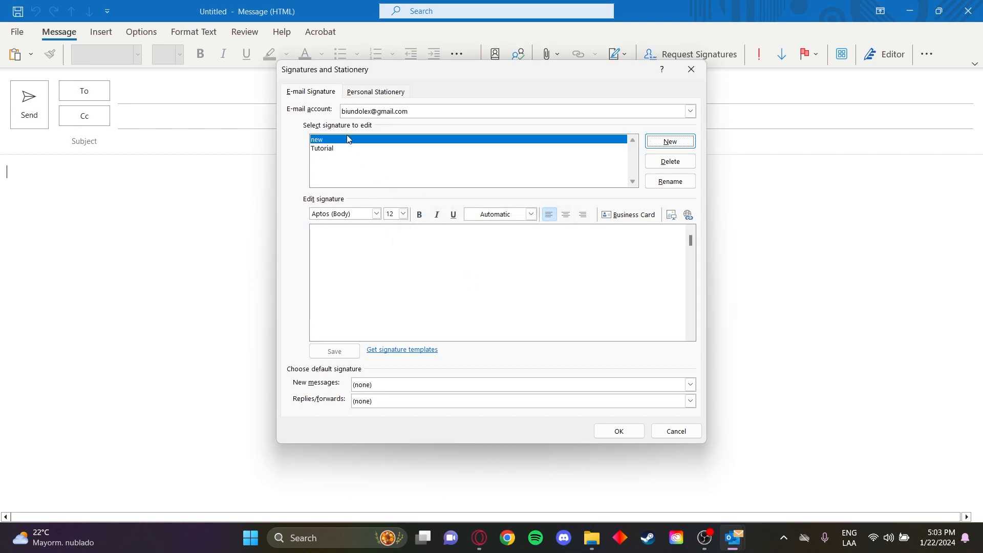
mouse_move(372, 260)
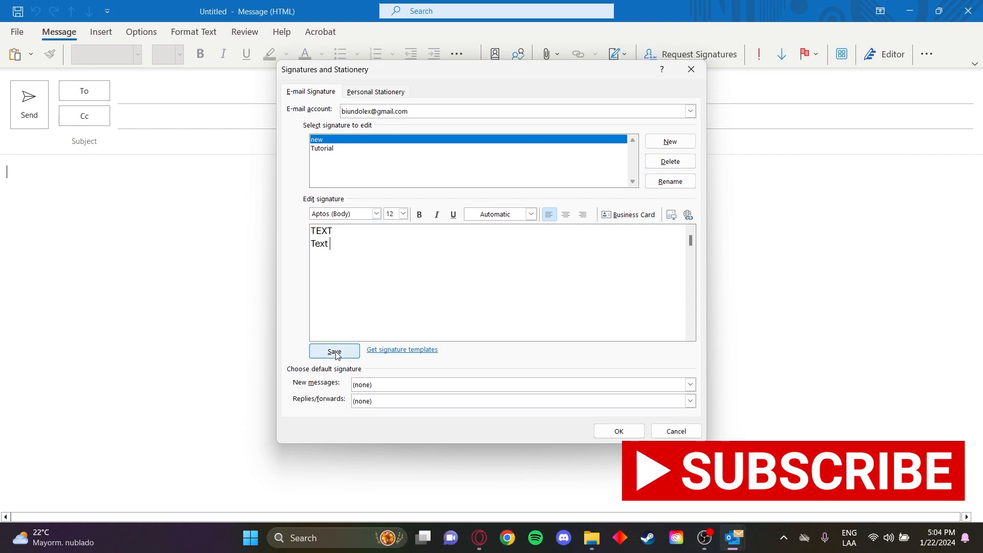
left_click(334, 351)
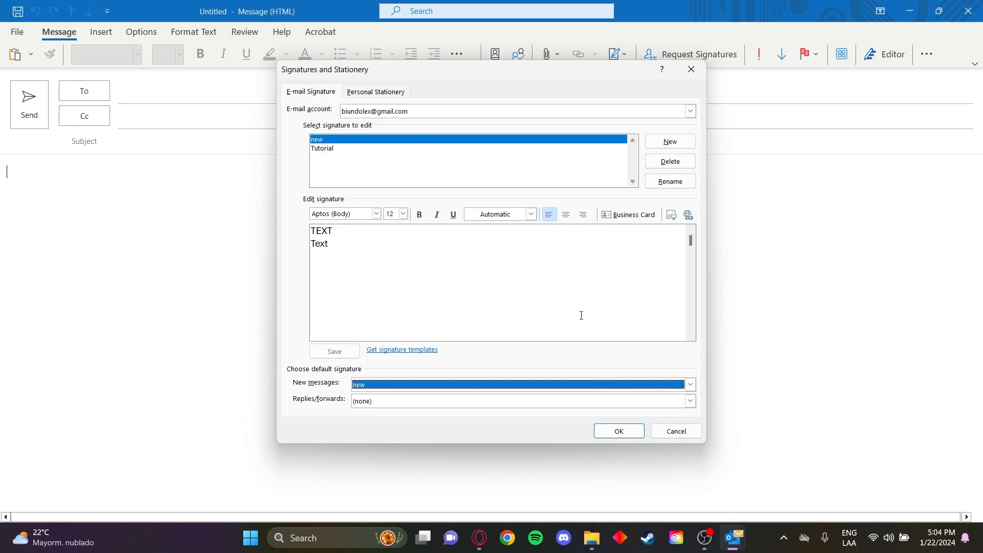
- Set 'new' as the default signature for new messages and confirm with OK
left_click(689, 384)
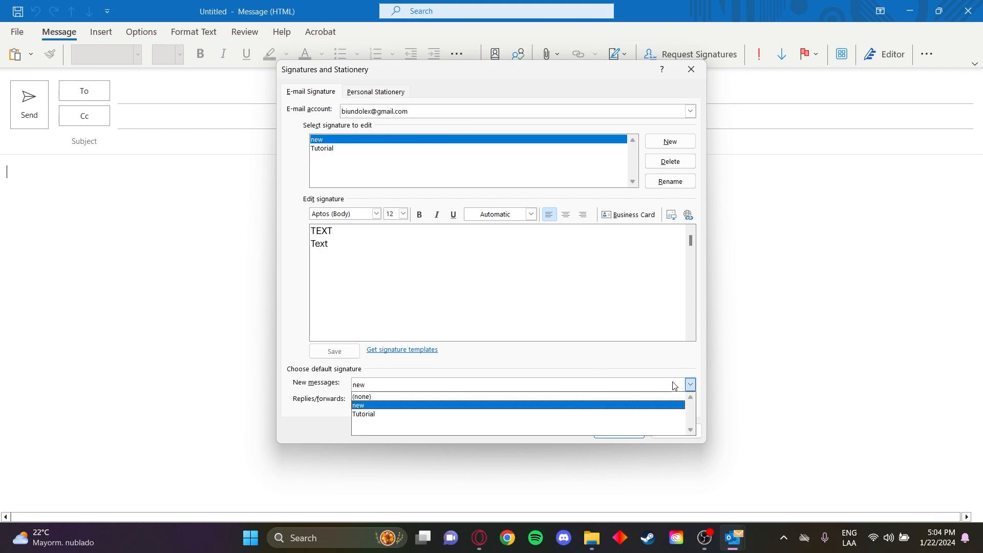
mouse_move(362, 396)
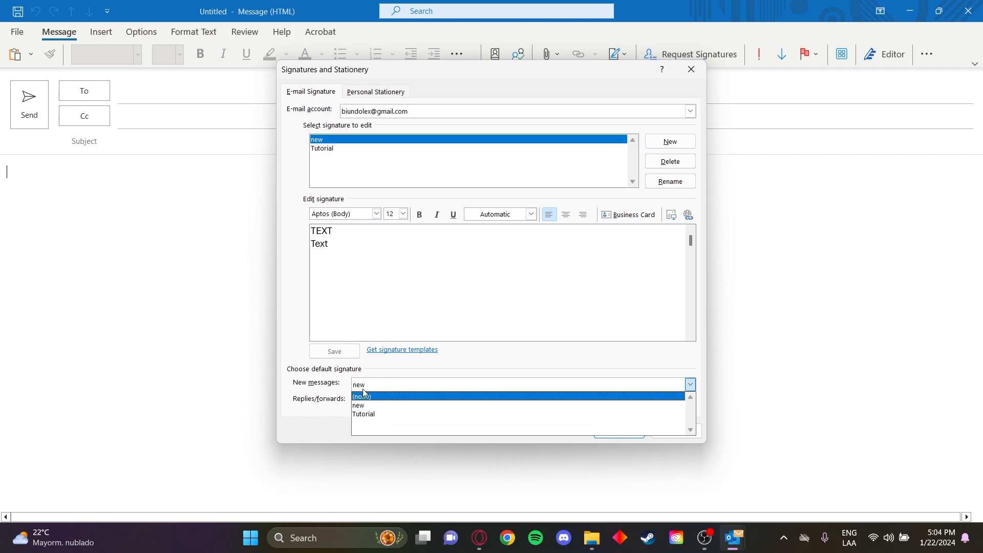
left_click(358, 406)
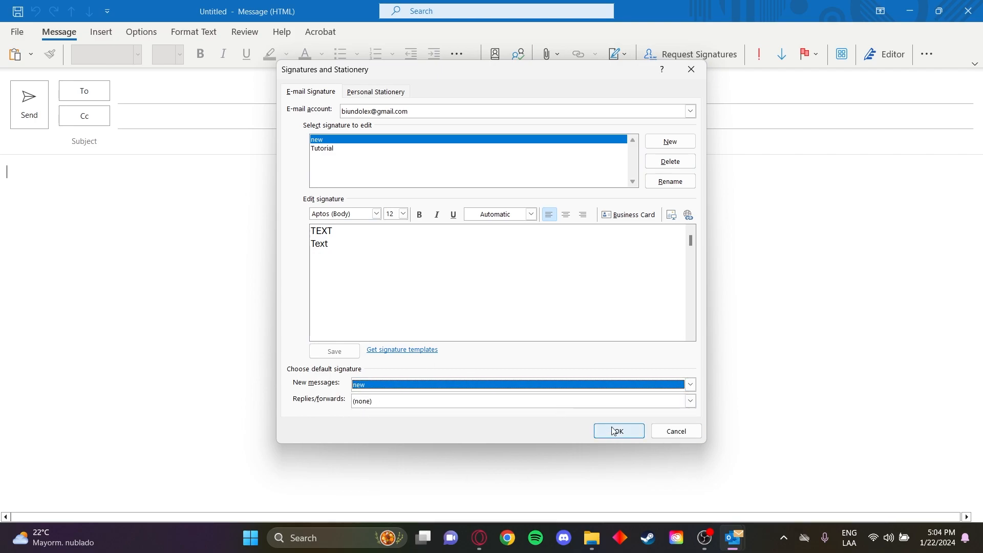
left_click(619, 431)
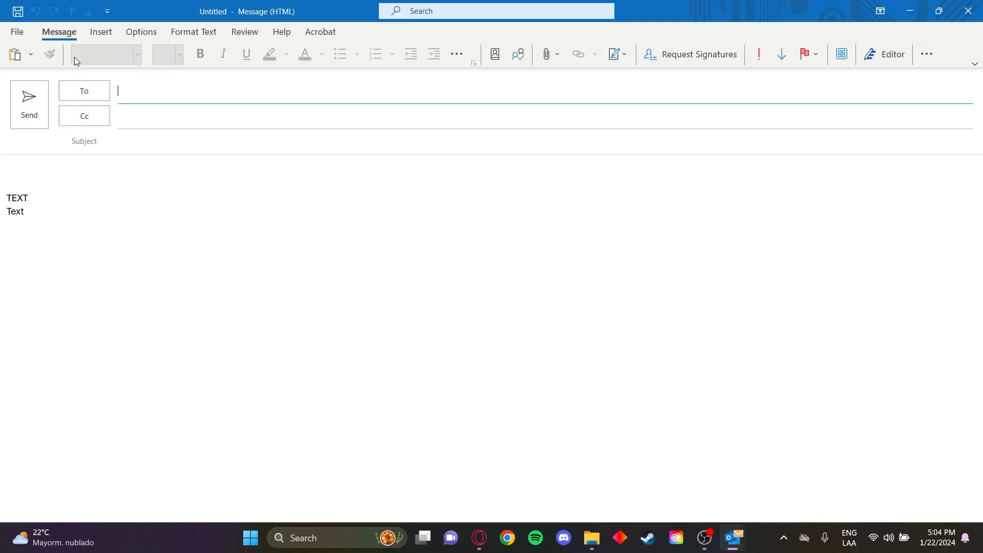